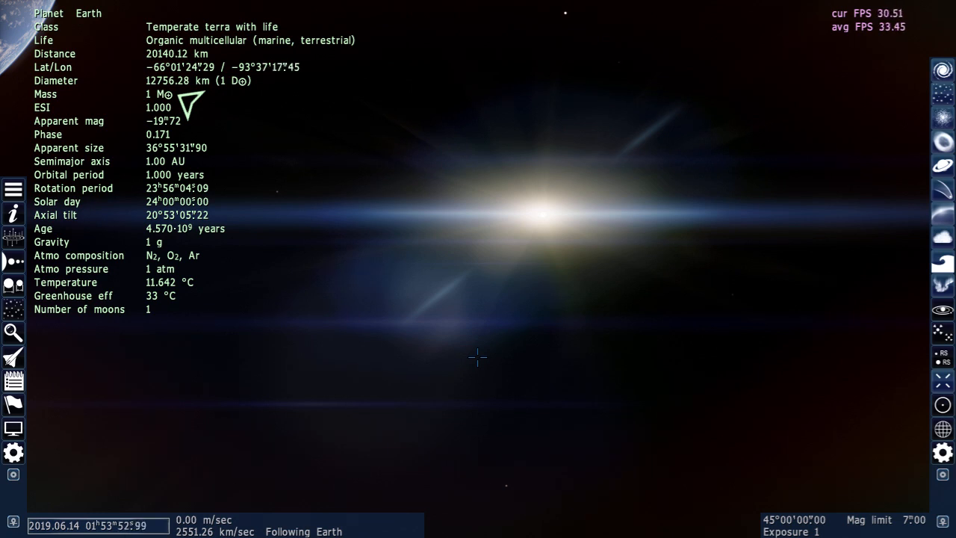
mouse_move(472, 350)
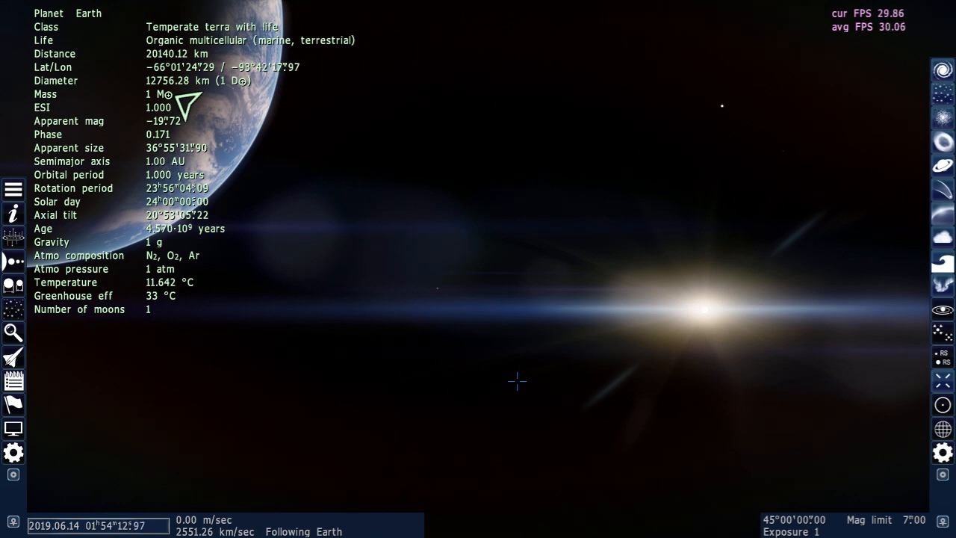
mouse_move(543, 346)
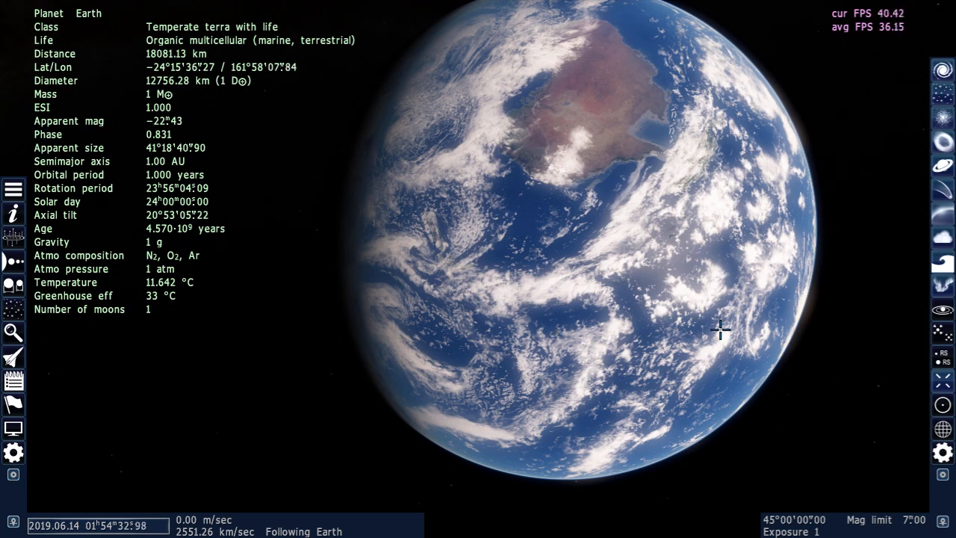
mouse_move(782, 209)
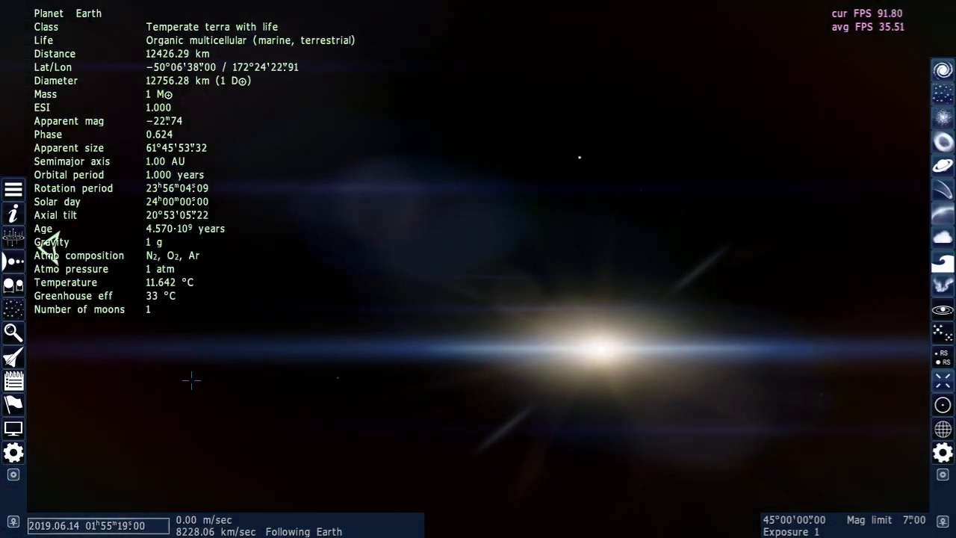
Enter galaxy RG 0-0-0-0 into the Find object search field
left_click(11, 334)
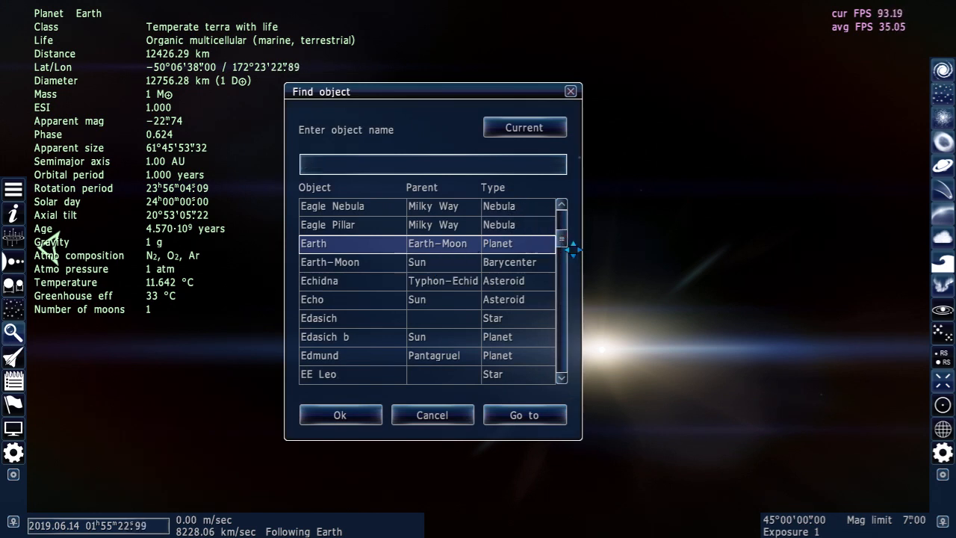
type("RG")
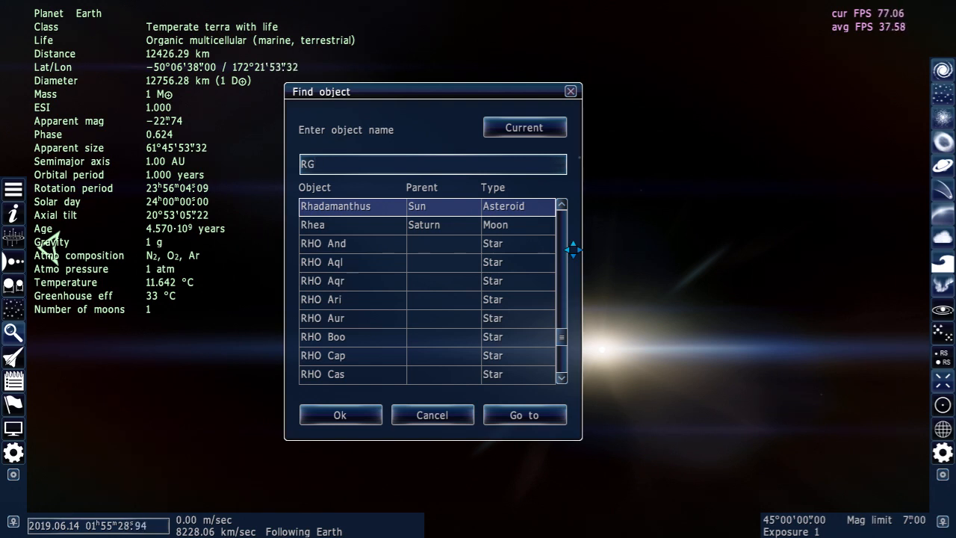
type("0-0-0-0")
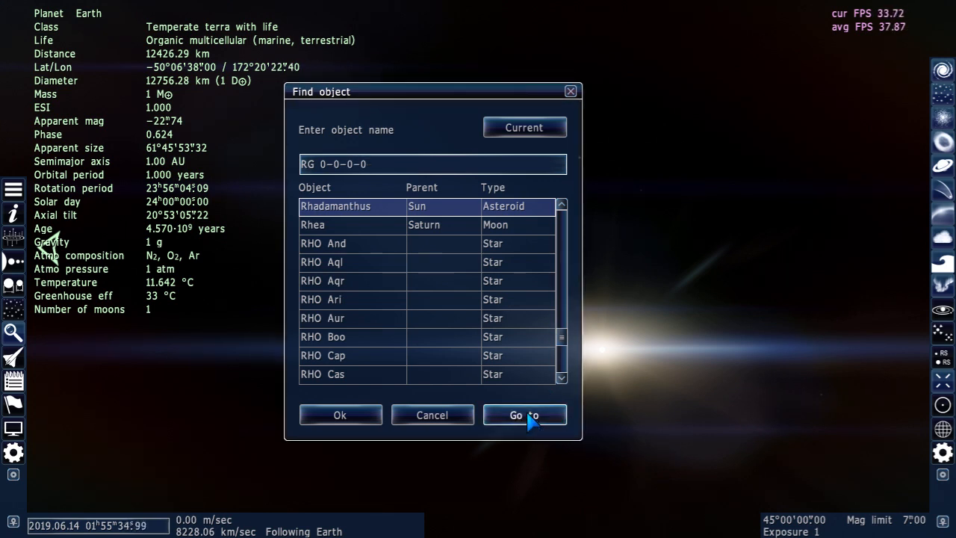
Jump to galaxy RG 0-0-0-0 and approach its central black hole
left_click(524, 416)
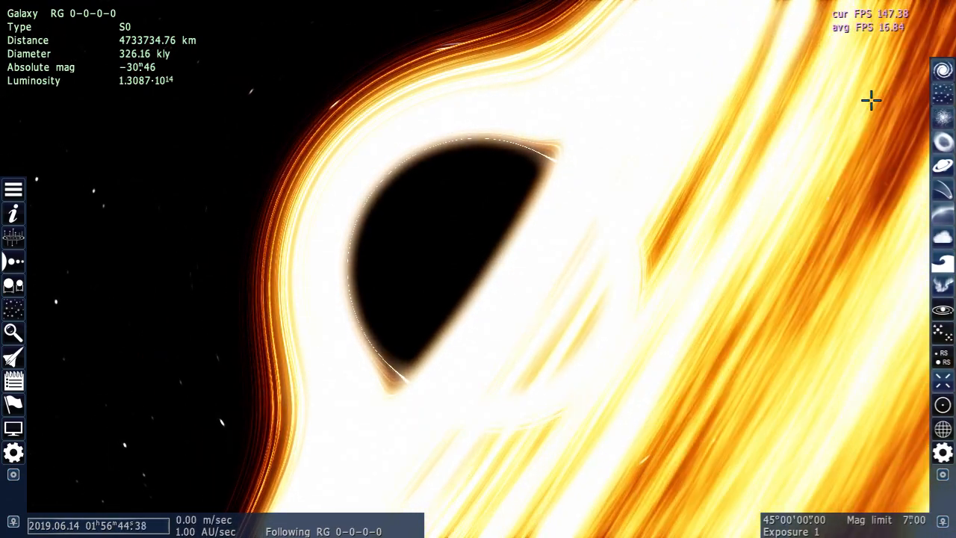
scroll("down", 3)
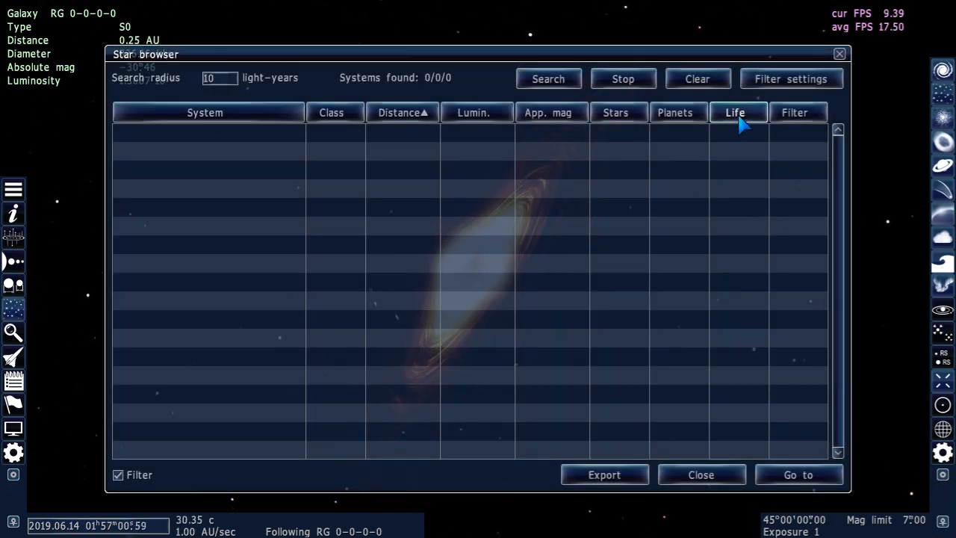
Leave the filter at 10 light-years, search nearby systems and sort them by life count
left_click(792, 78)
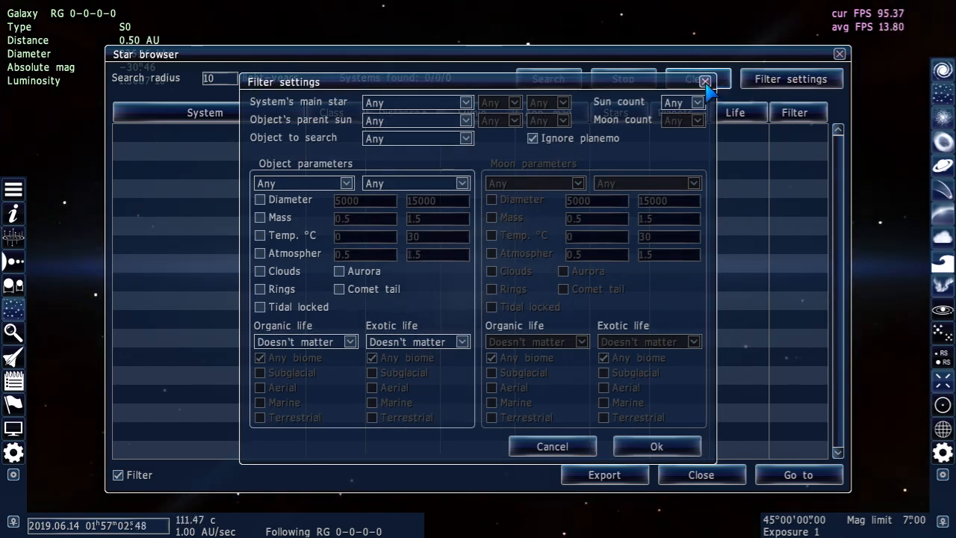
left_click(705, 80)
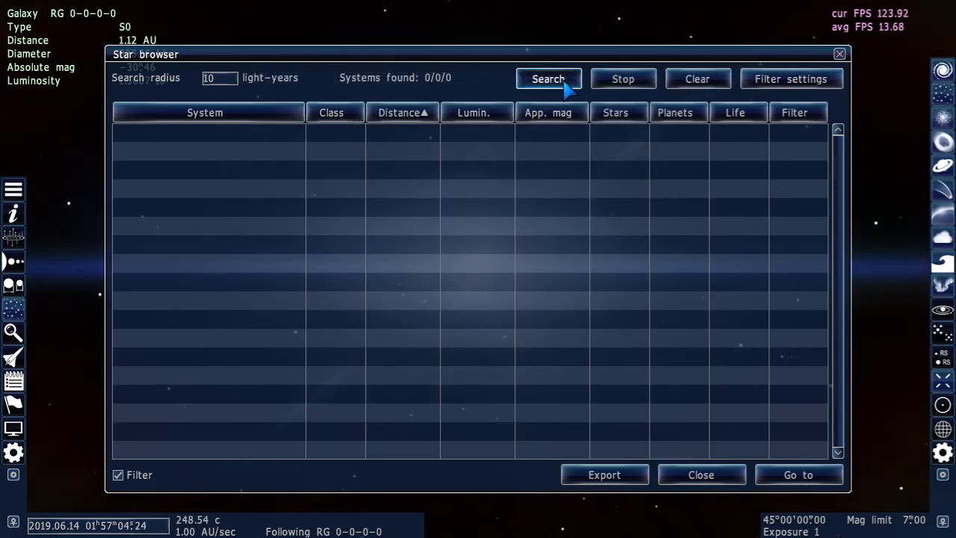
mouse_move(715, 75)
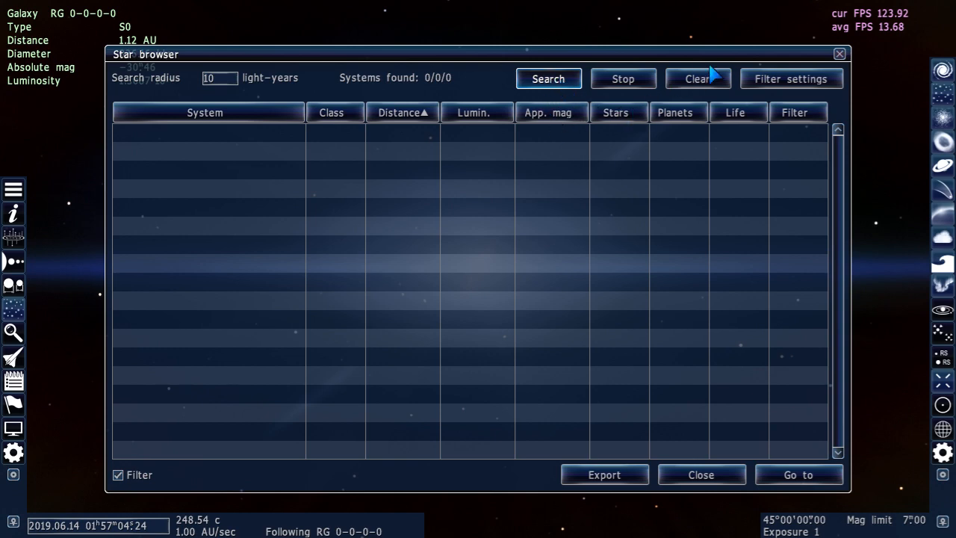
left_click(550, 78)
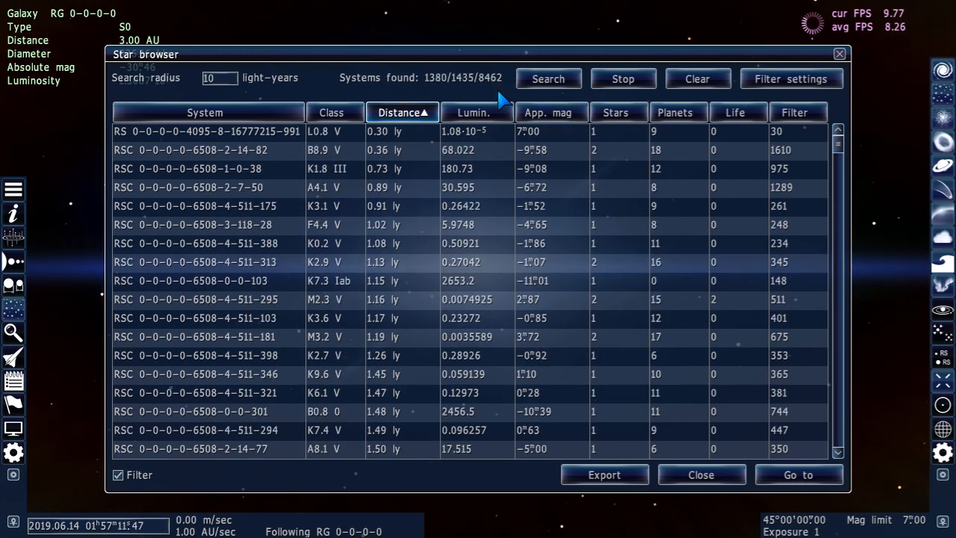
left_click(735, 112)
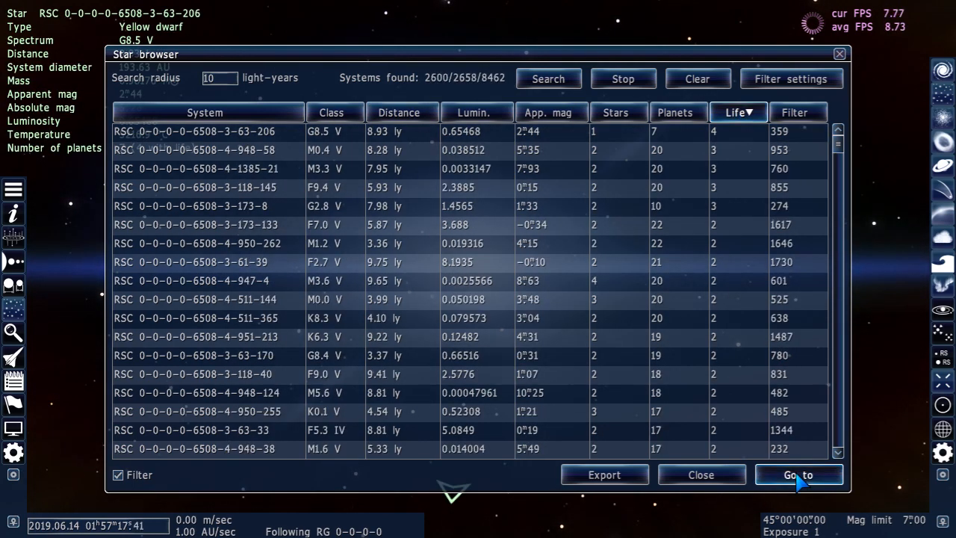
left_click(795, 474)
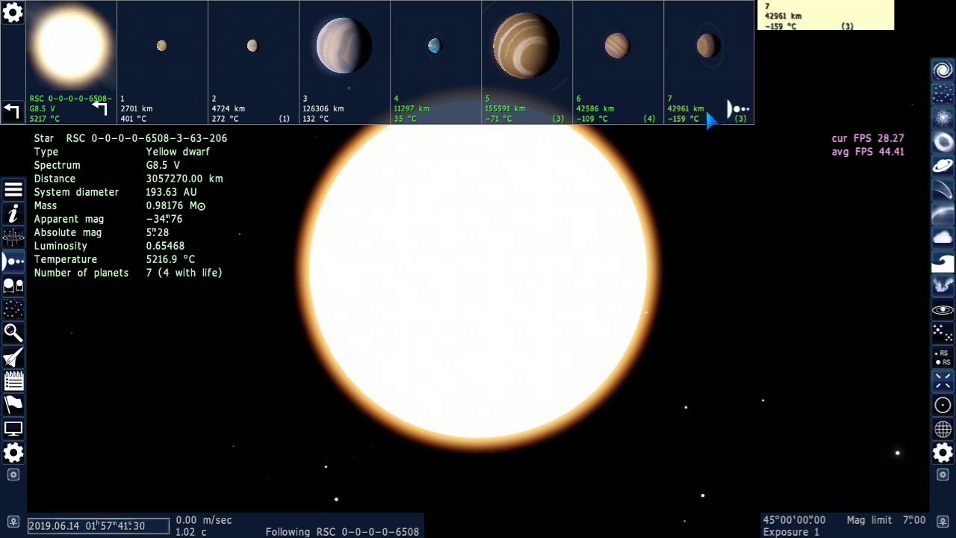
left_click(431, 45)
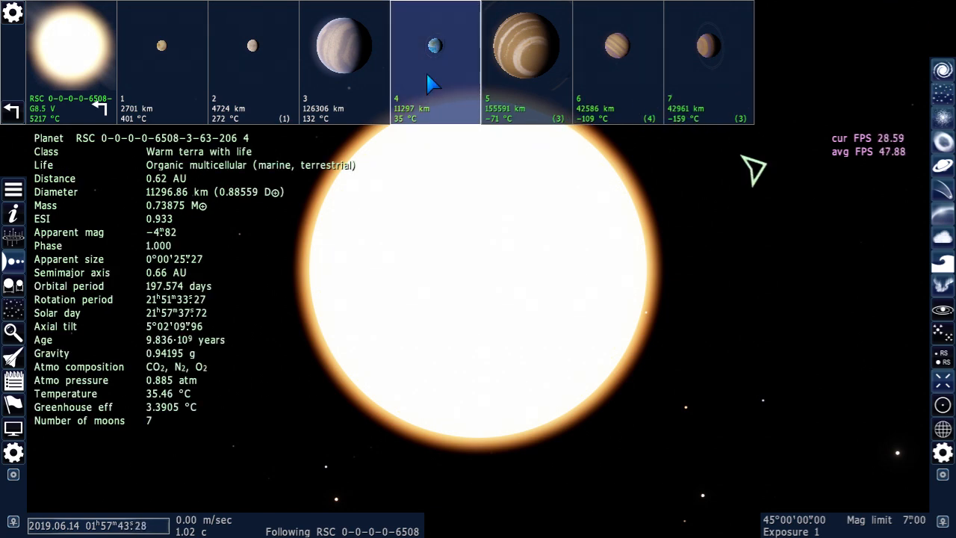